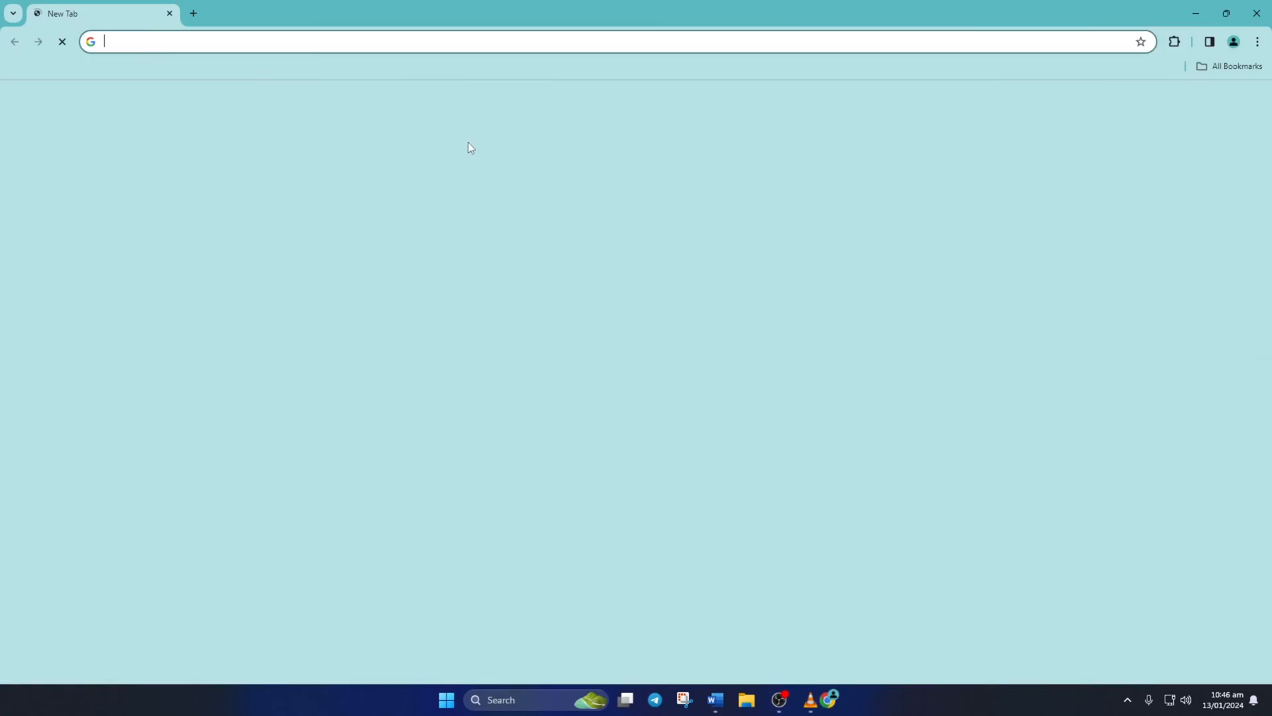
Go to account.battle.net and log in with the saved credentials
text(account.battle.net)
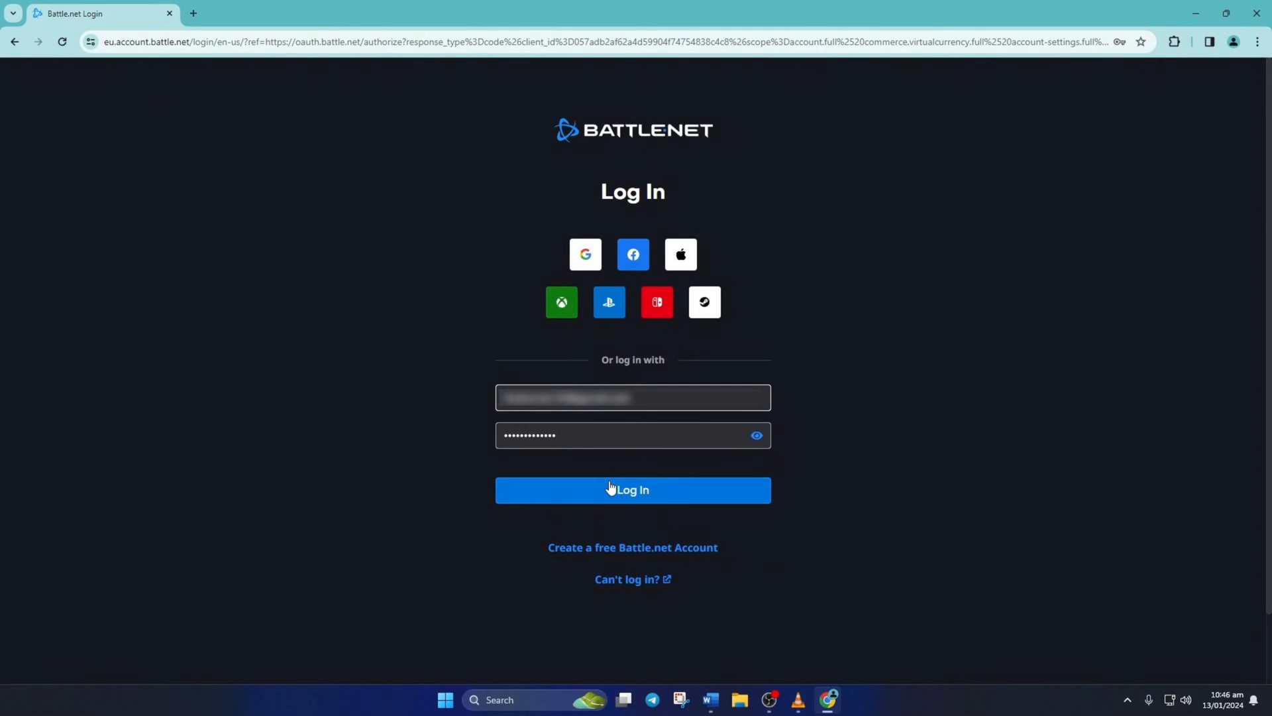
click(632, 489)
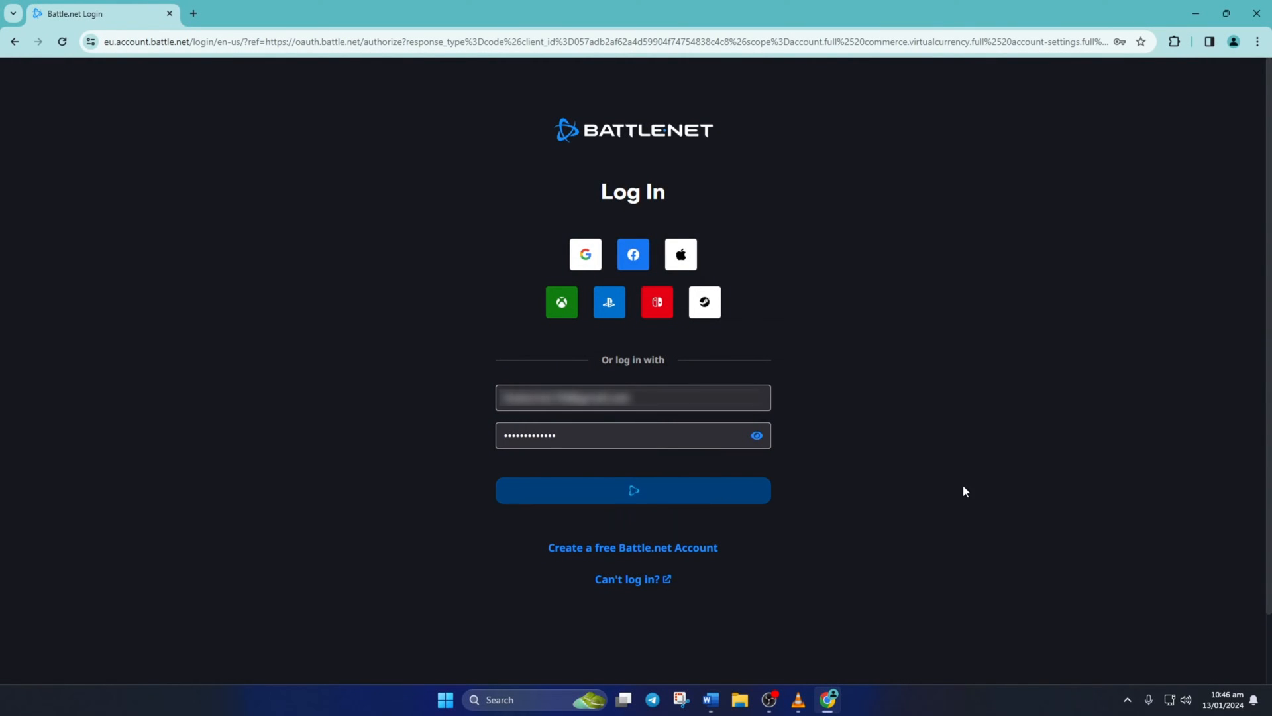
click(632, 489)
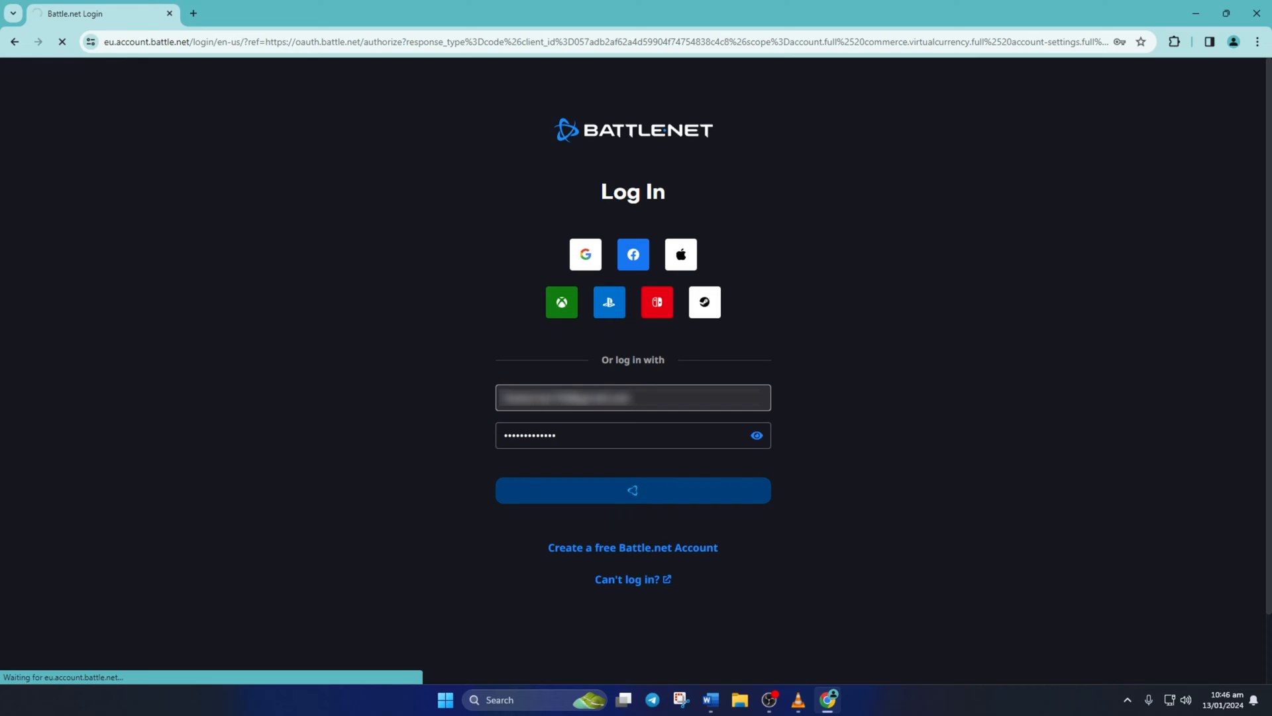
Open Privacy & Communication from the account overview sidebar
click(632, 489)
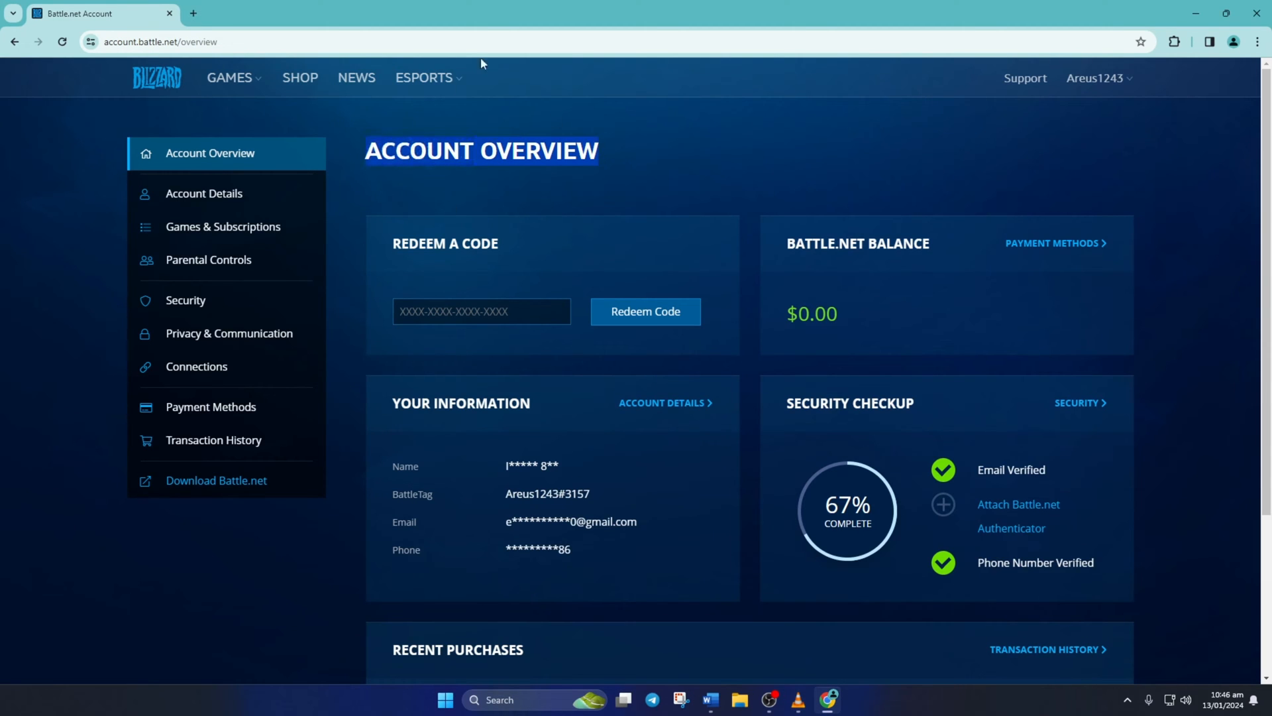
mouse_move(229, 333)
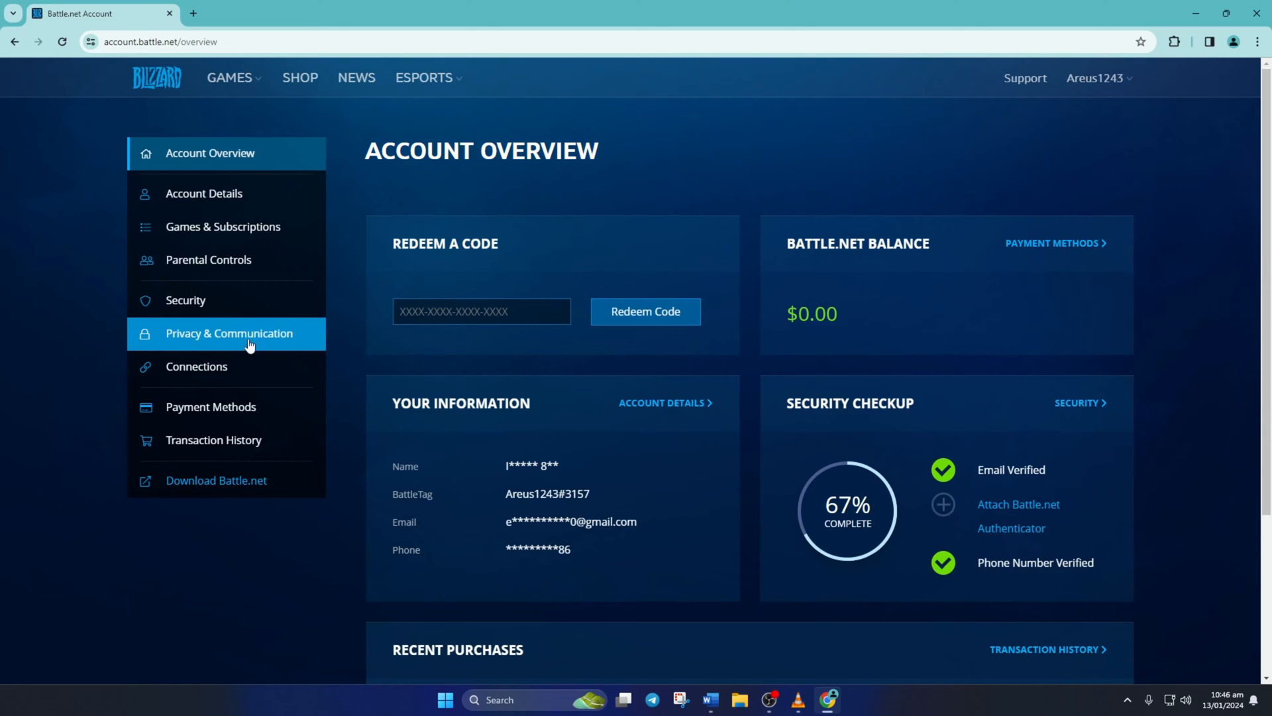
click(228, 332)
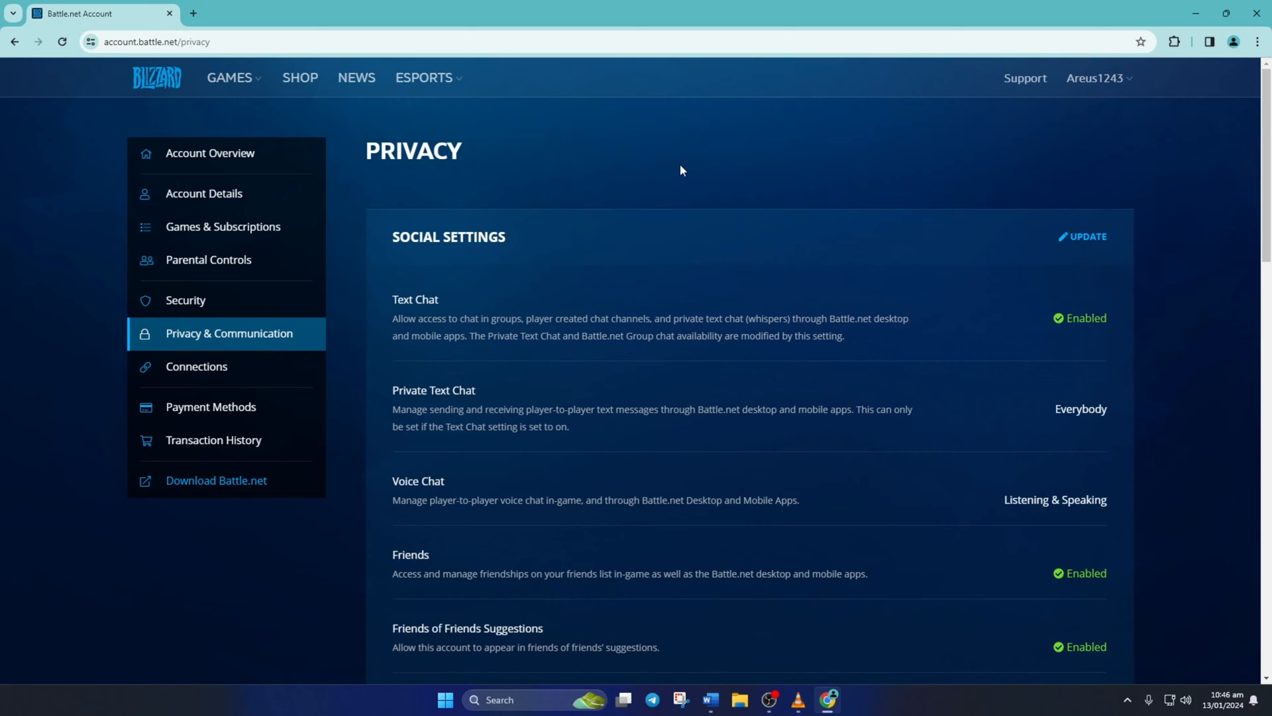
mouse_move(1086, 221)
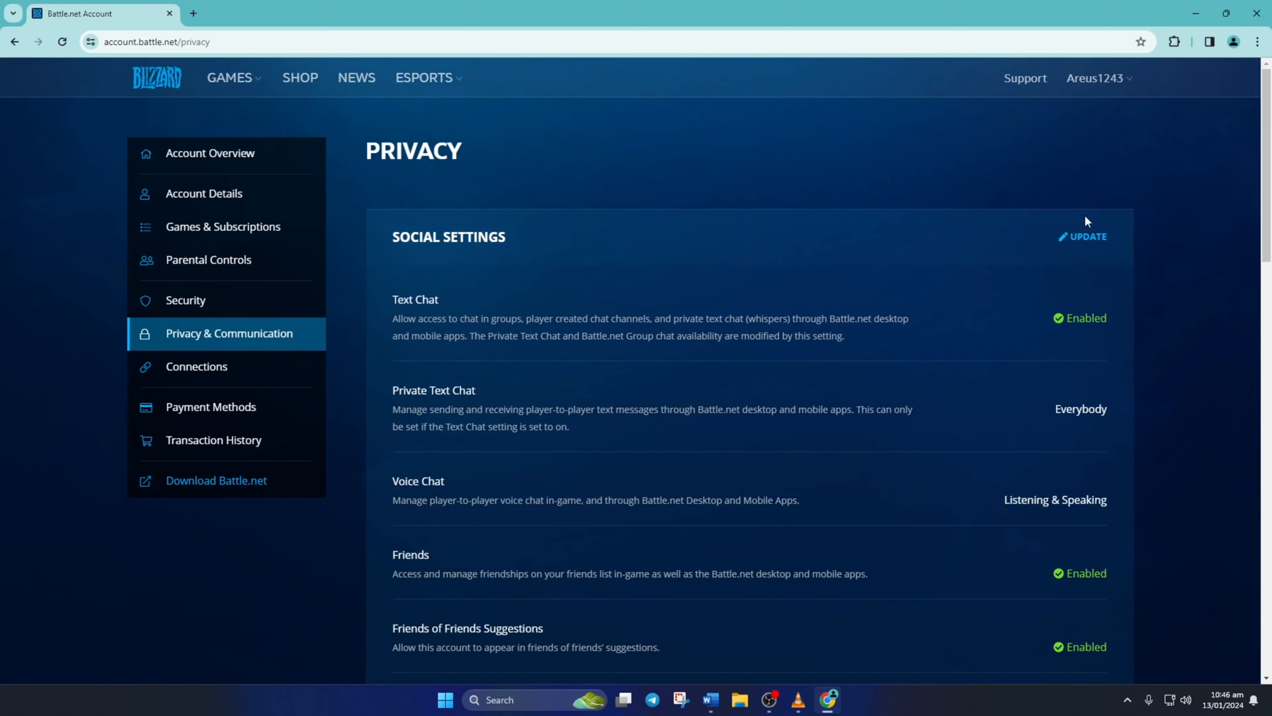
Set Voice Chat to Off under Social Settings and save
click(1087, 236)
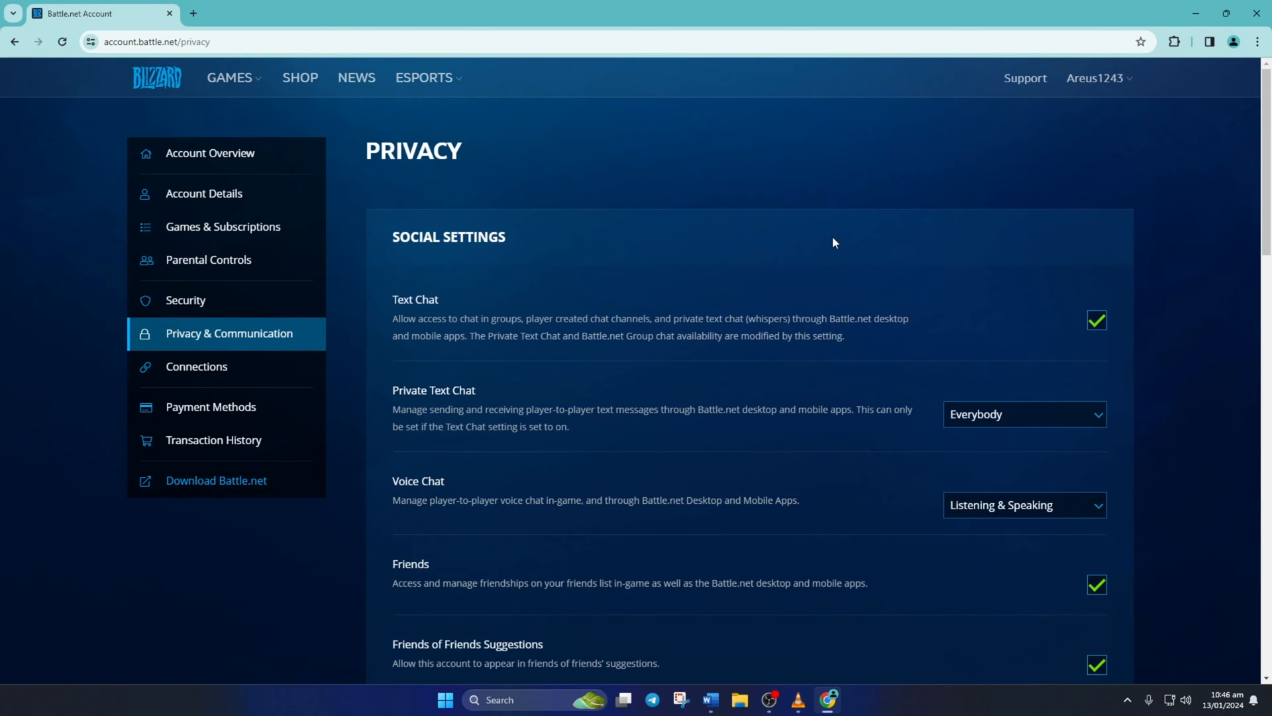
scroll(down, 3)
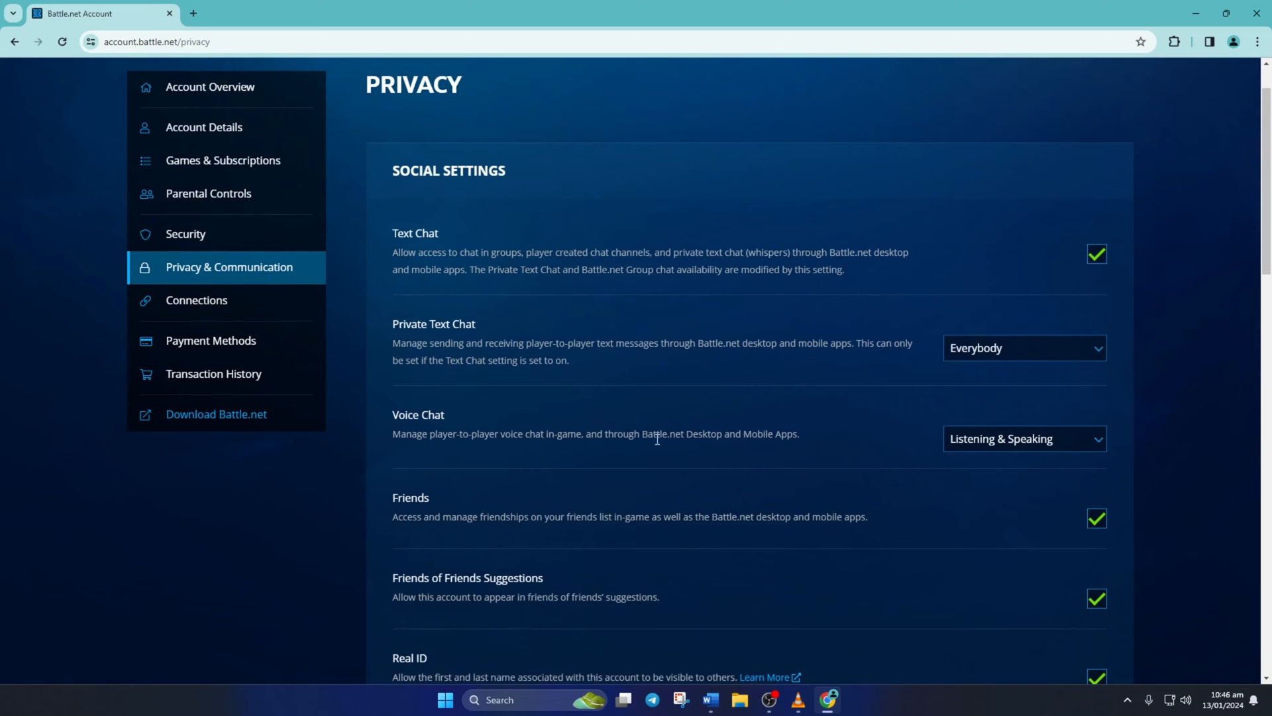
click(1023, 438)
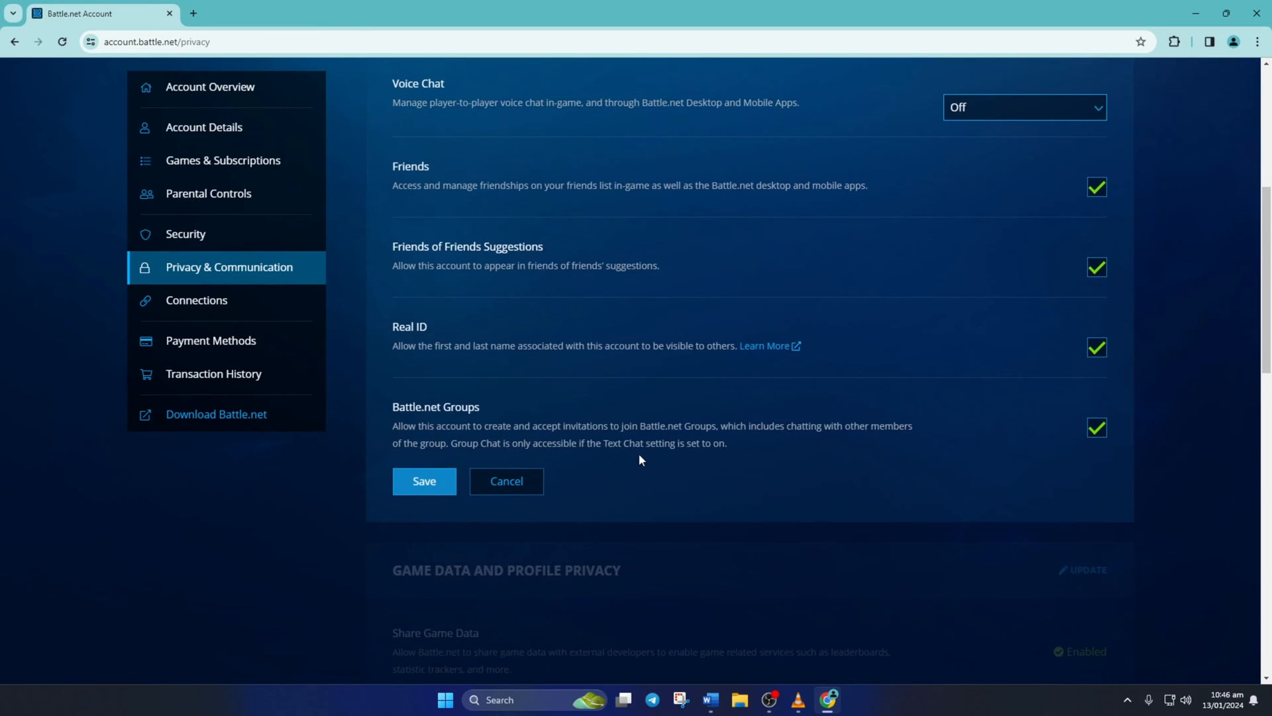
click(423, 480)
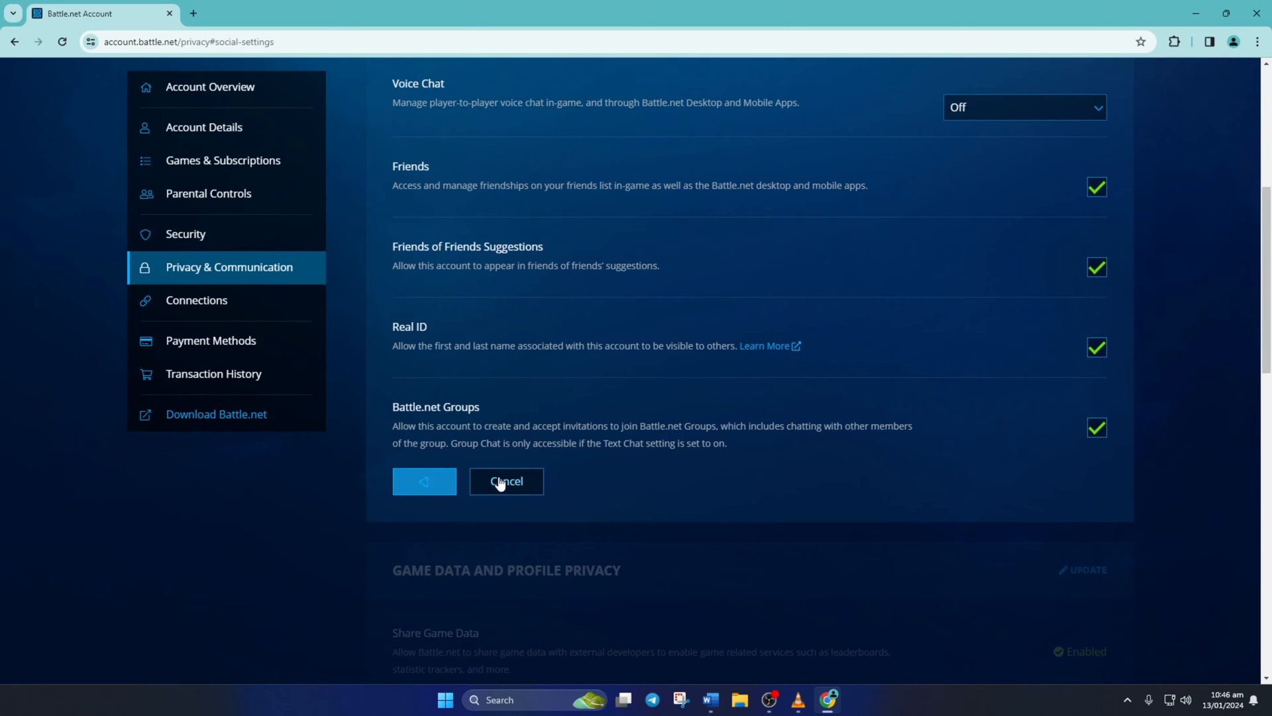
click(424, 481)
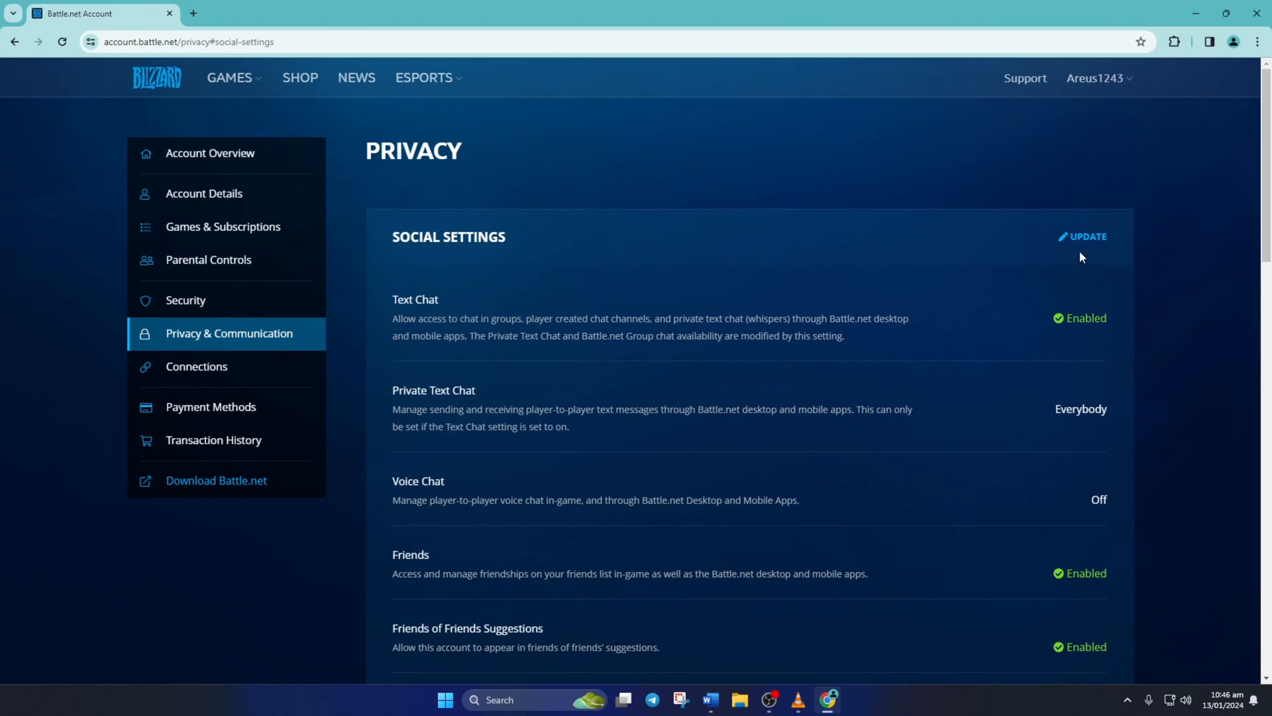
Change Voice Chat to Listening & Speaking in Social Settings and save
click(1082, 236)
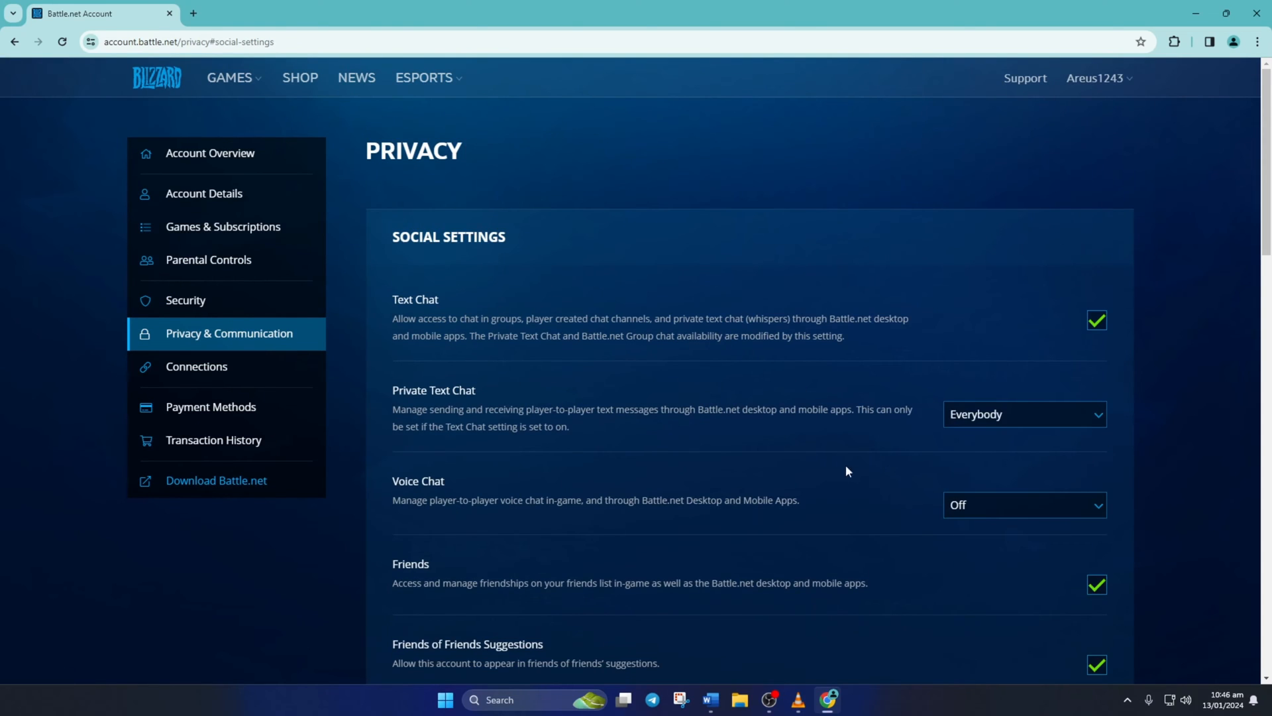
click(1023, 503)
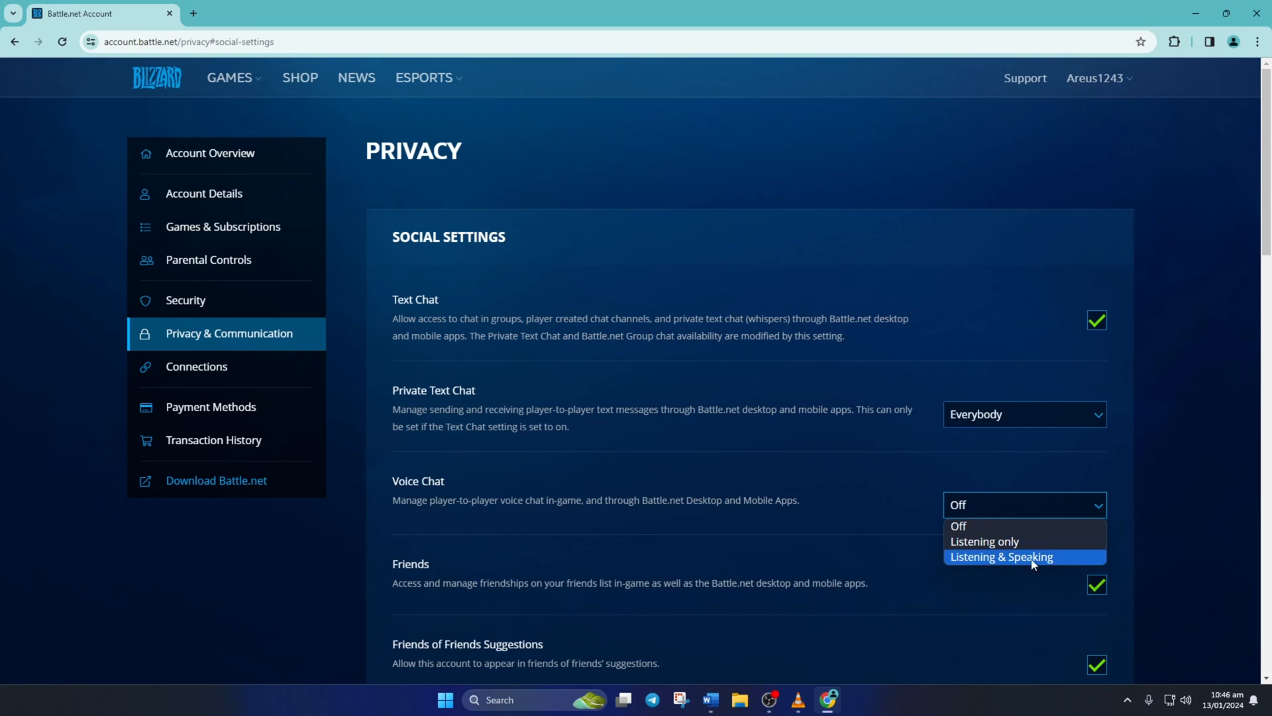
click(1001, 556)
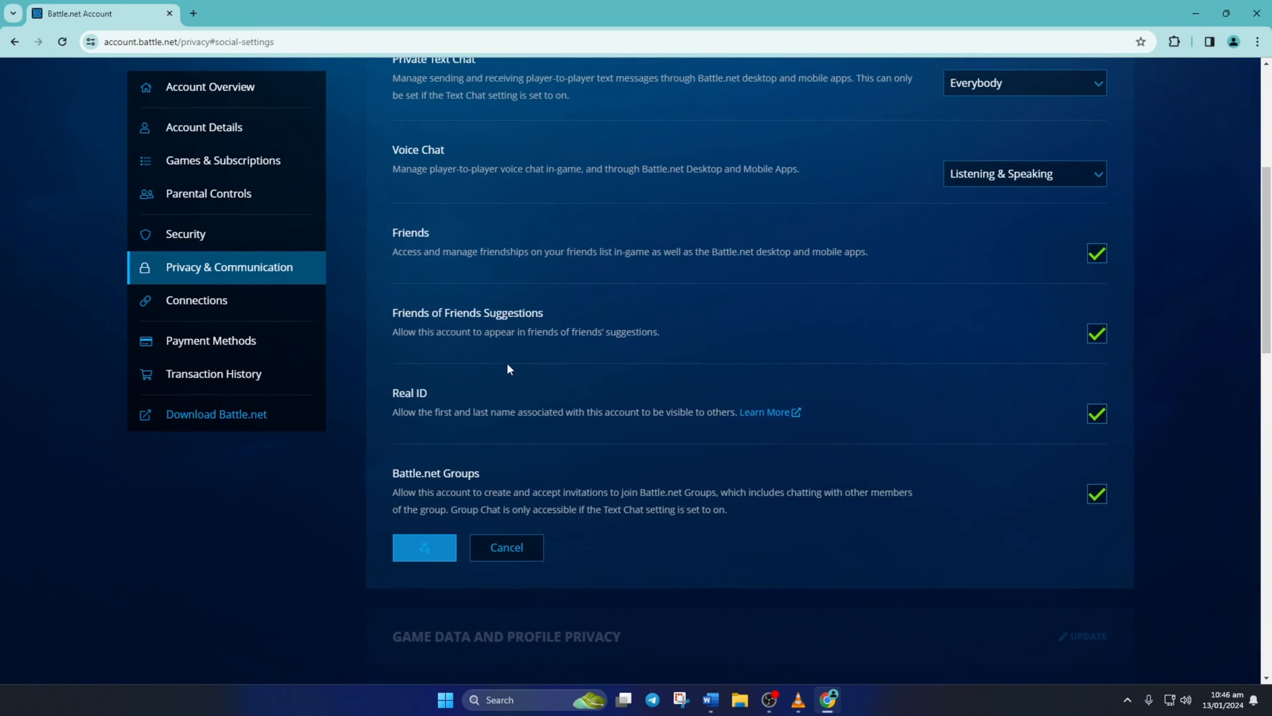
click(424, 546)
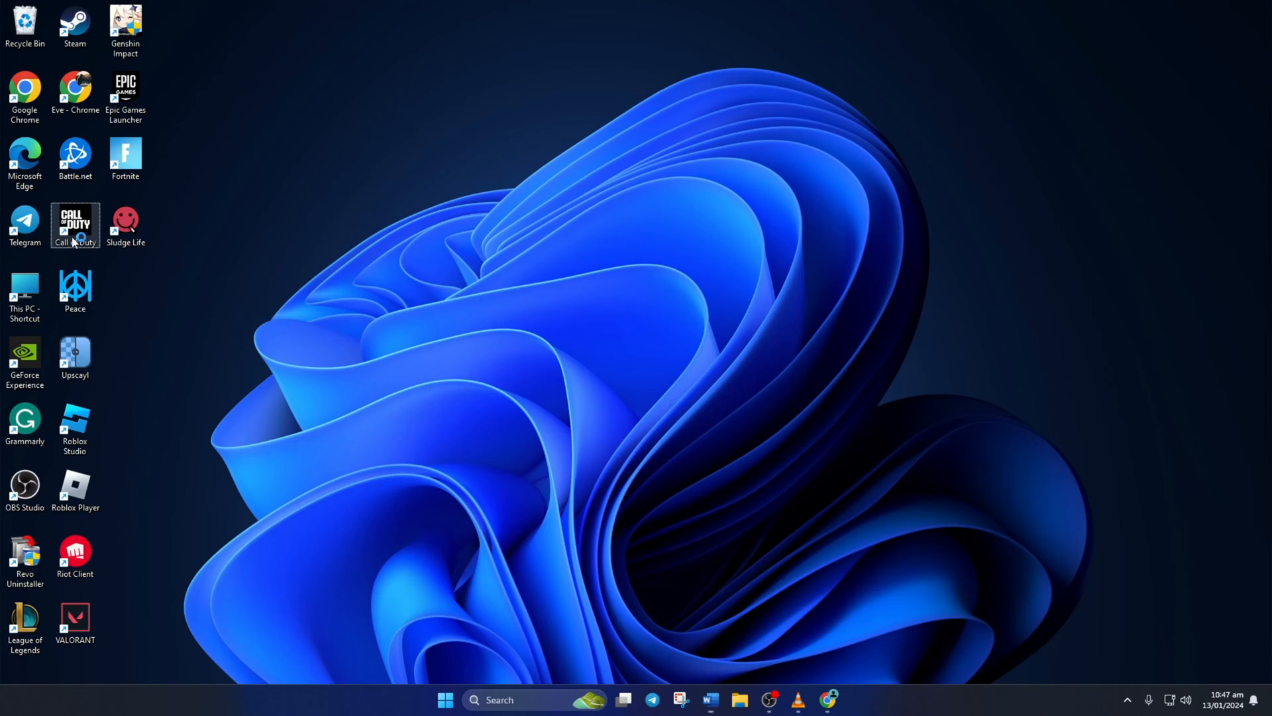
Launch Call of Duty from its desktop shortcut to reach the HQ menu
double_click(75, 225)
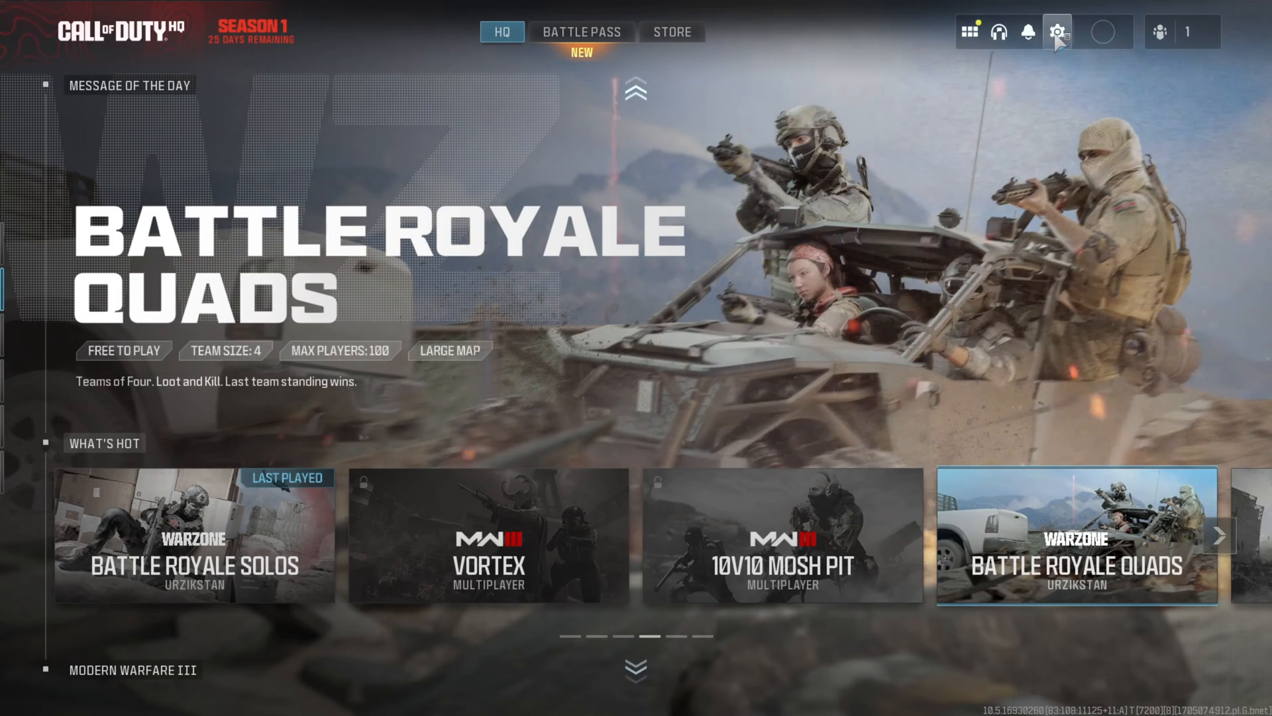
In the game's Audio settings, toggle Voice Chat off and back on
click(1058, 32)
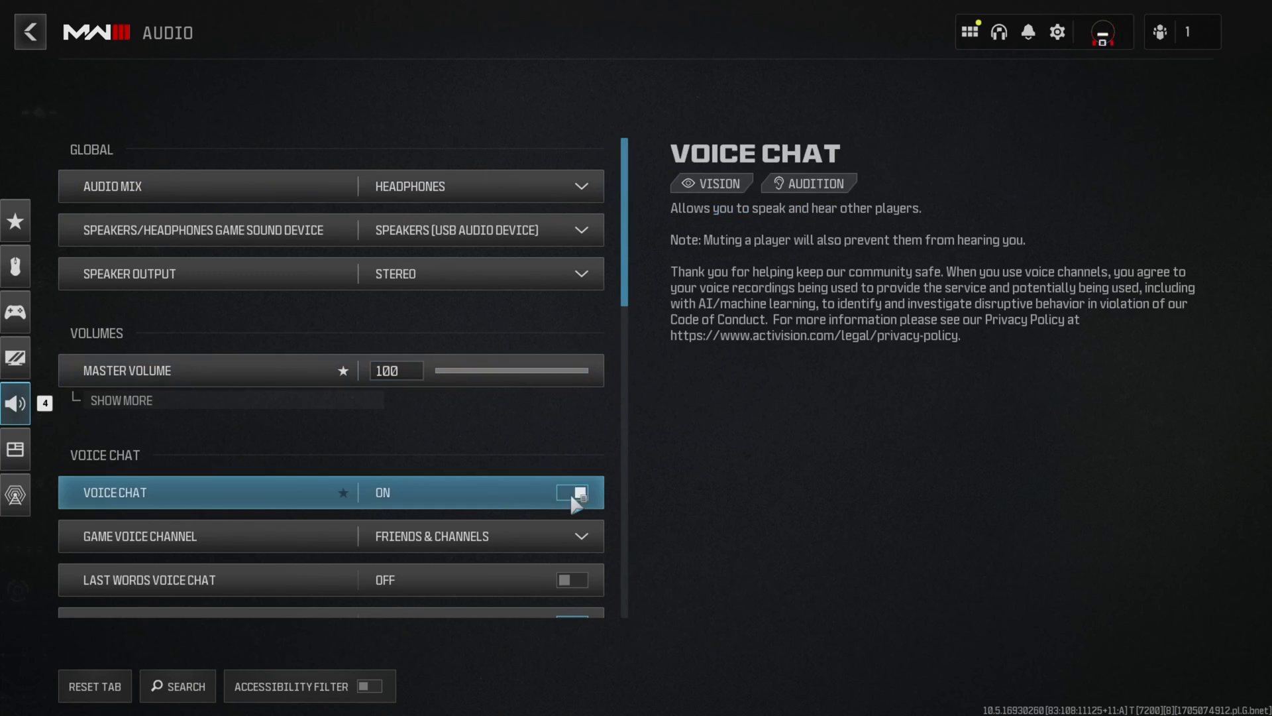
click(571, 492)
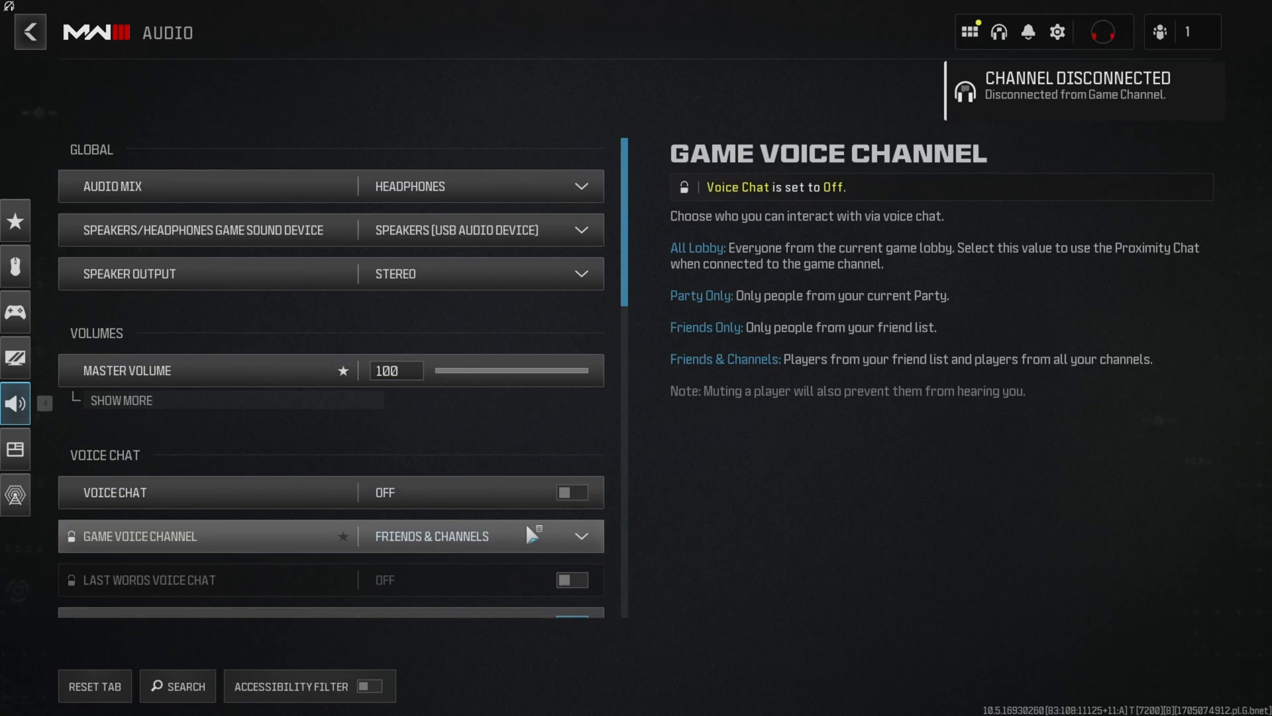
click(572, 492)
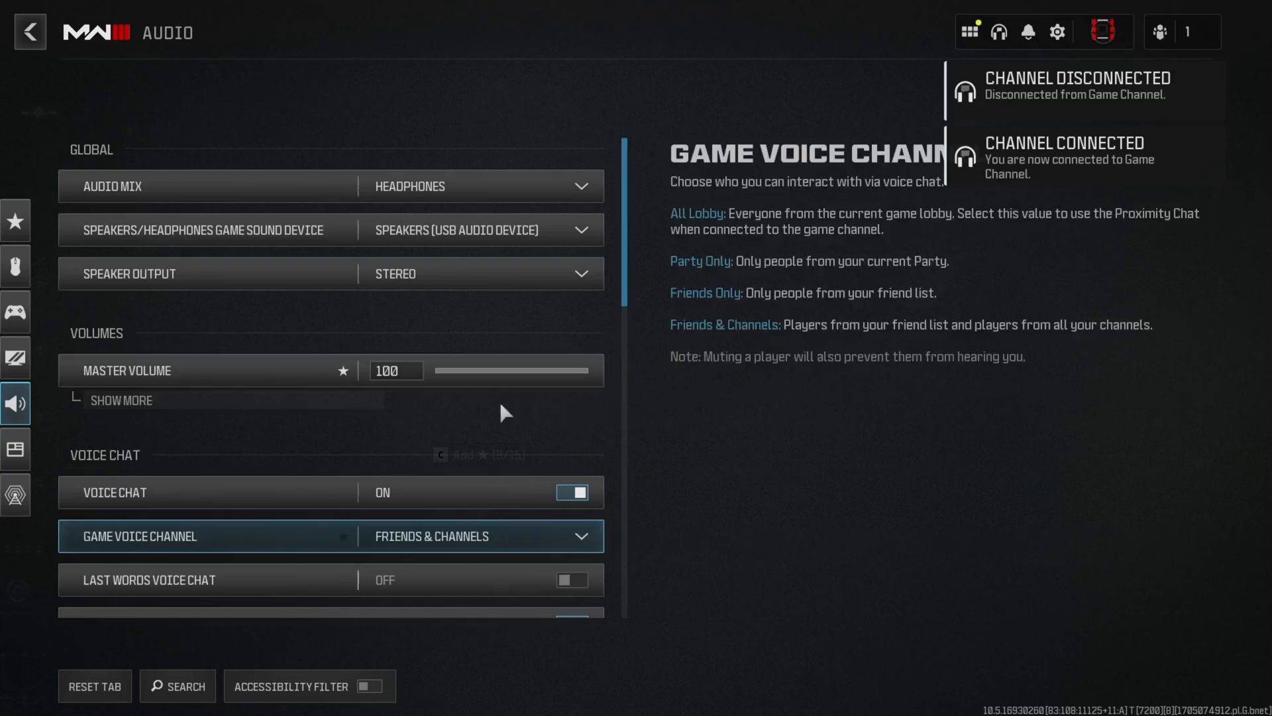